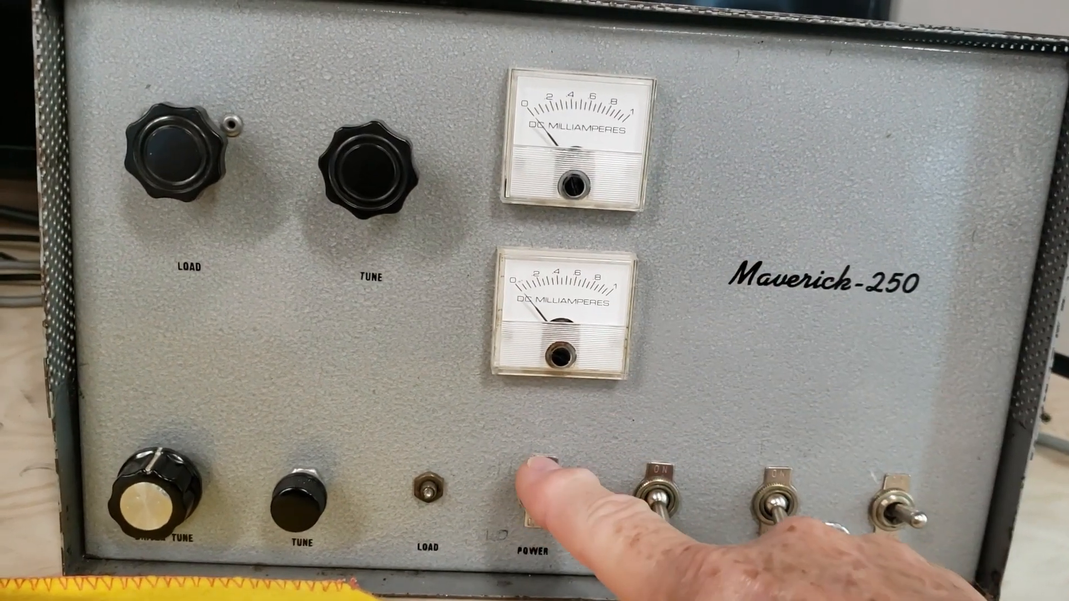
click(542, 492)
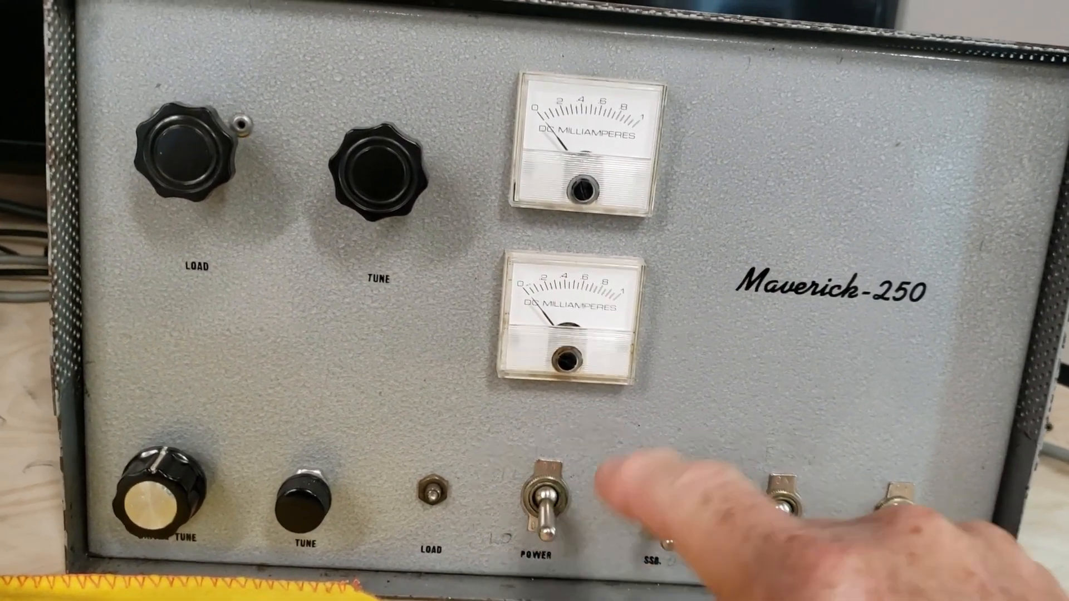
click(658, 491)
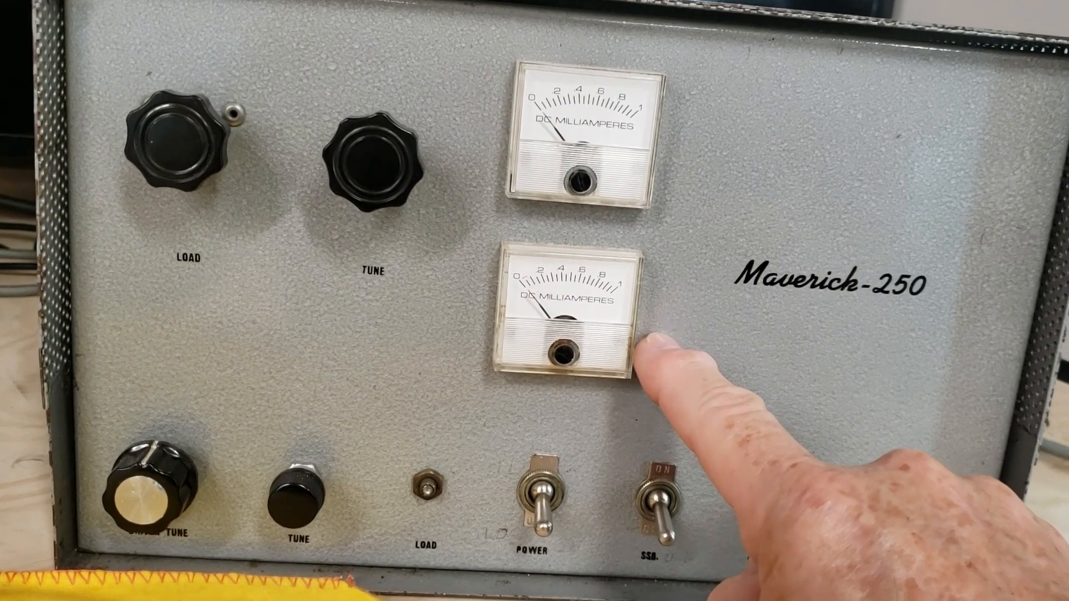